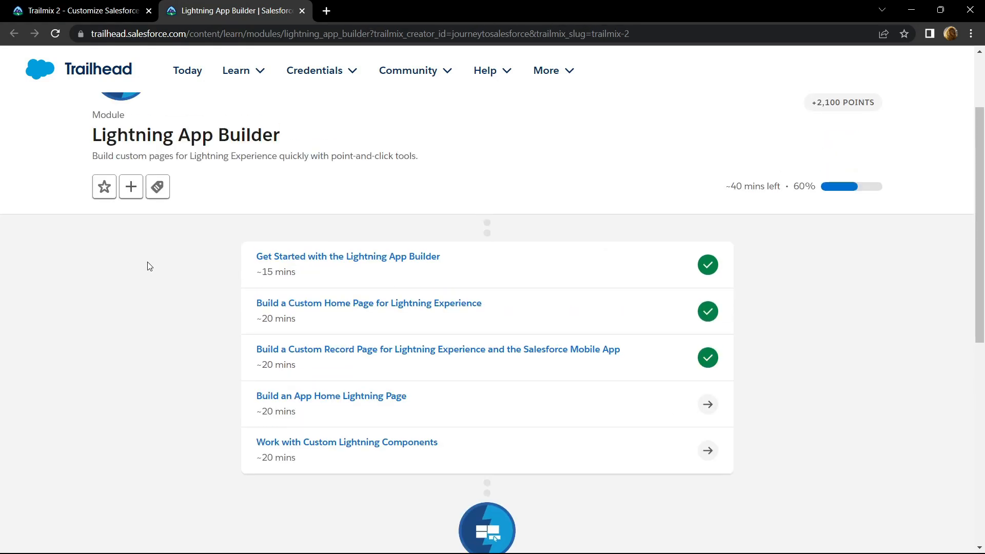
- Open the 'Build an App Home Lightning Page' unit and launch its Trailhead Playground
scroll("down", 3)
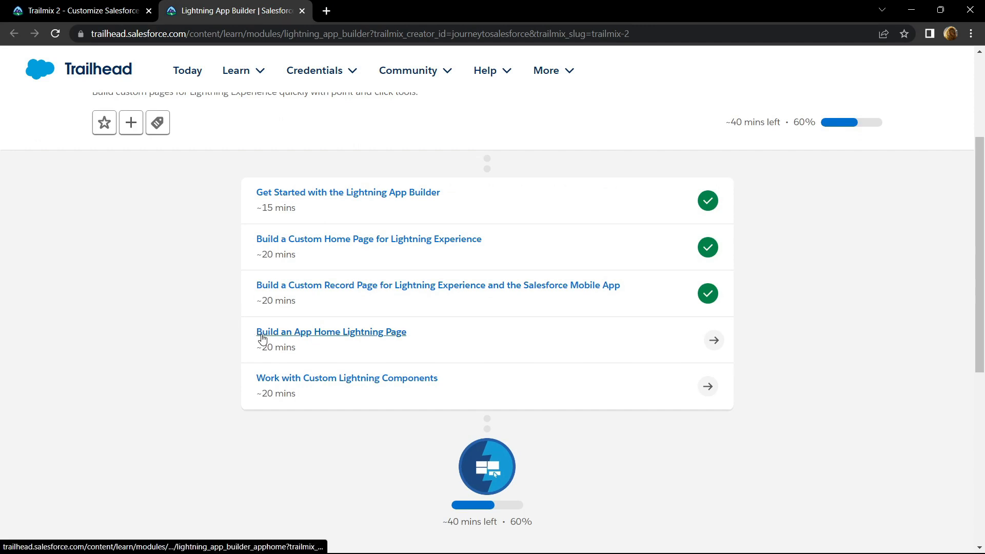
left_click(332, 331)
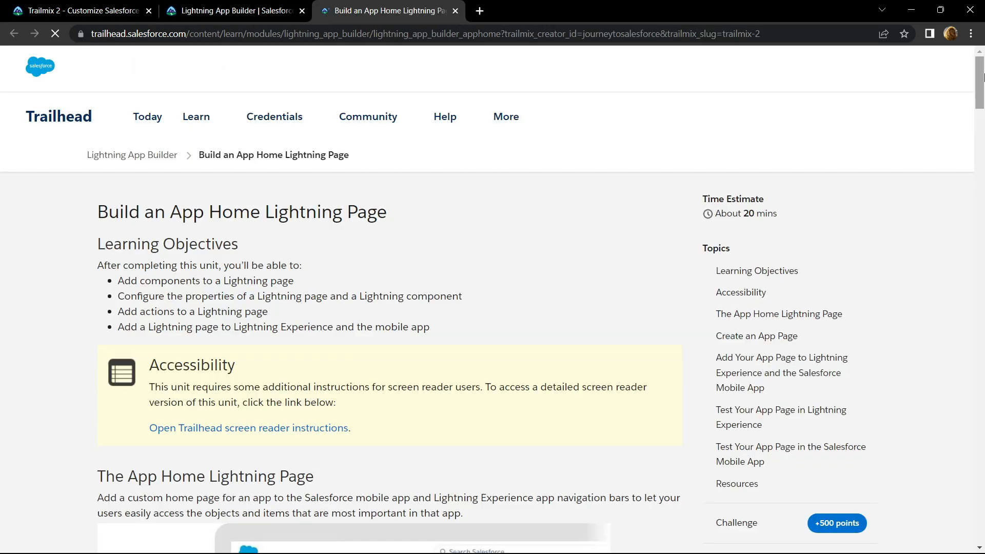
scroll("down", 3)
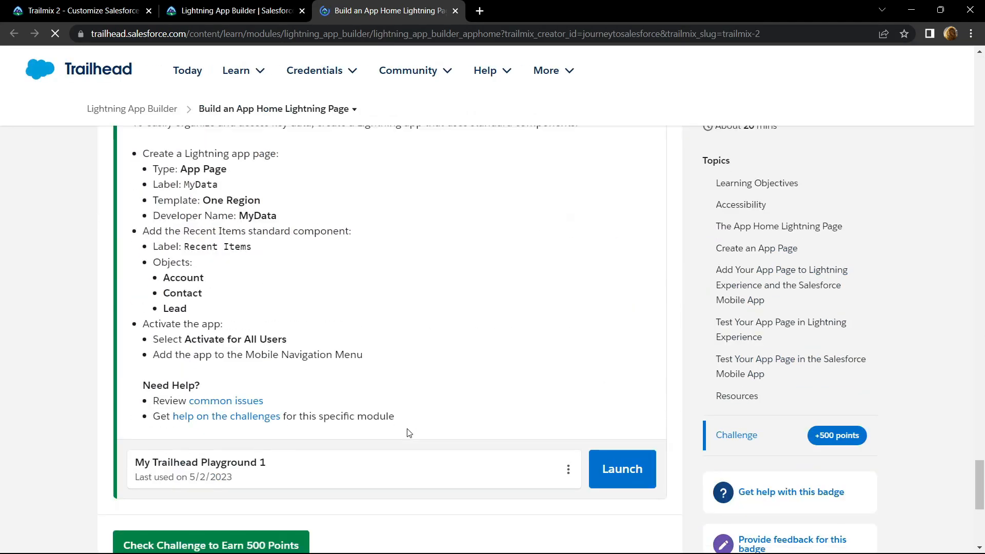
left_click(622, 469)
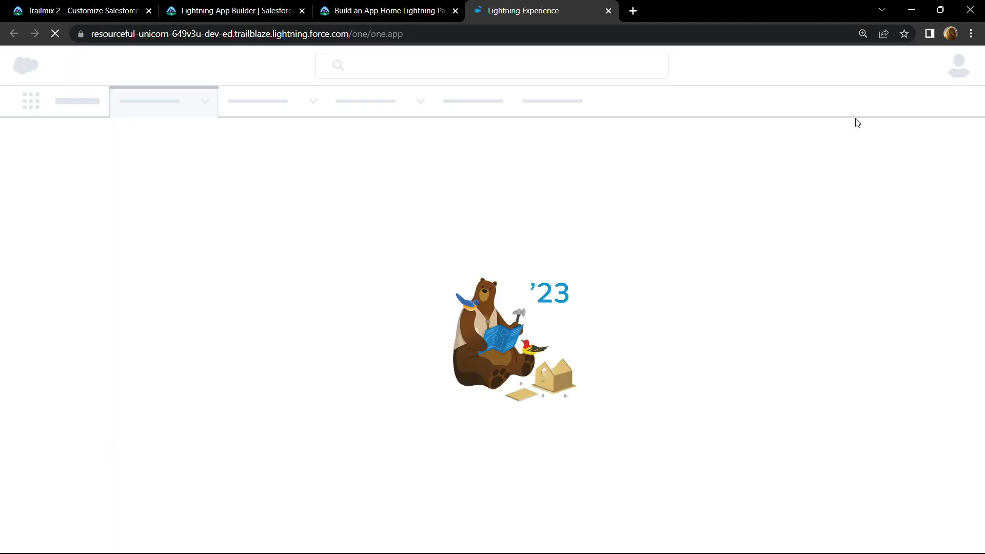
- Go to Setup from the gear menu and search Quick Find for 'app builder'
left_click(884, 65)
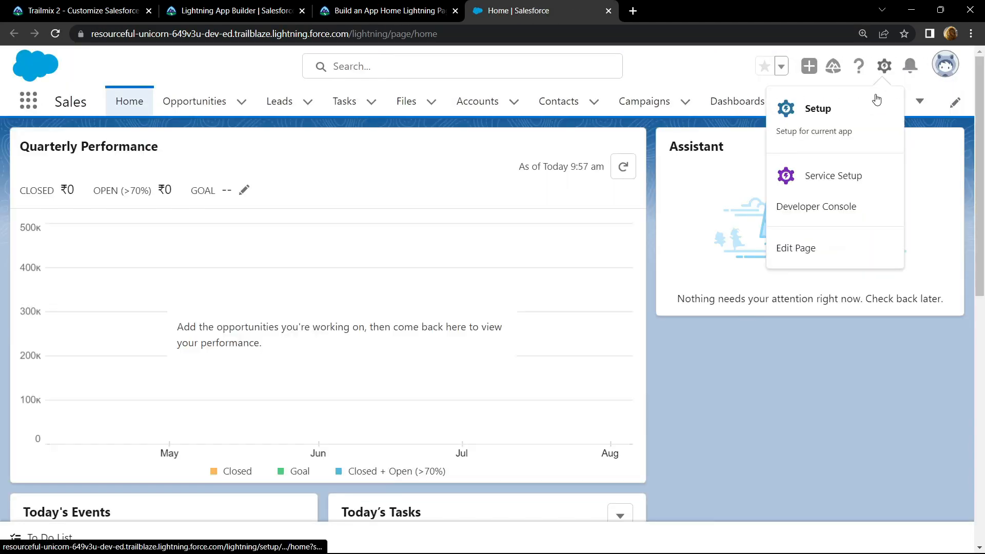
left_click(818, 108)
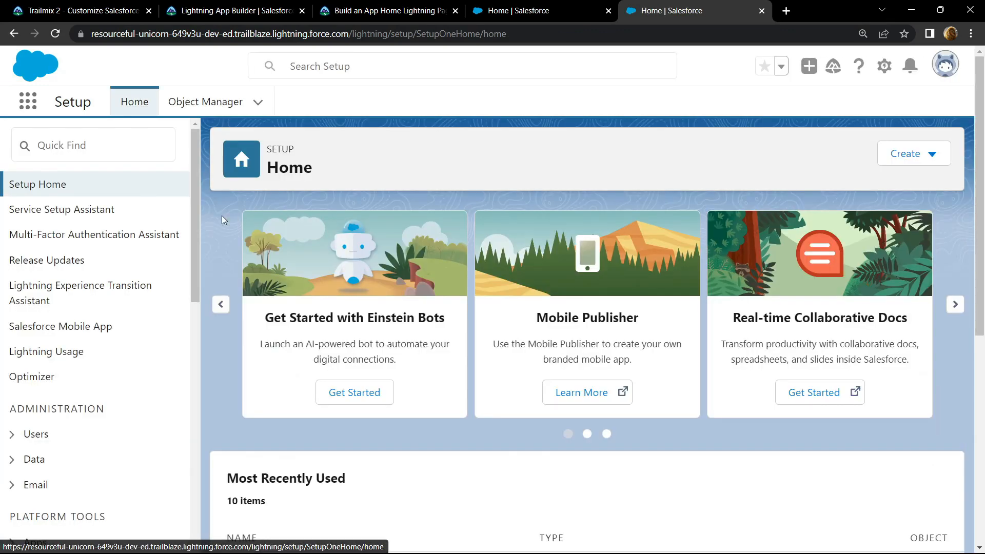
type("a")
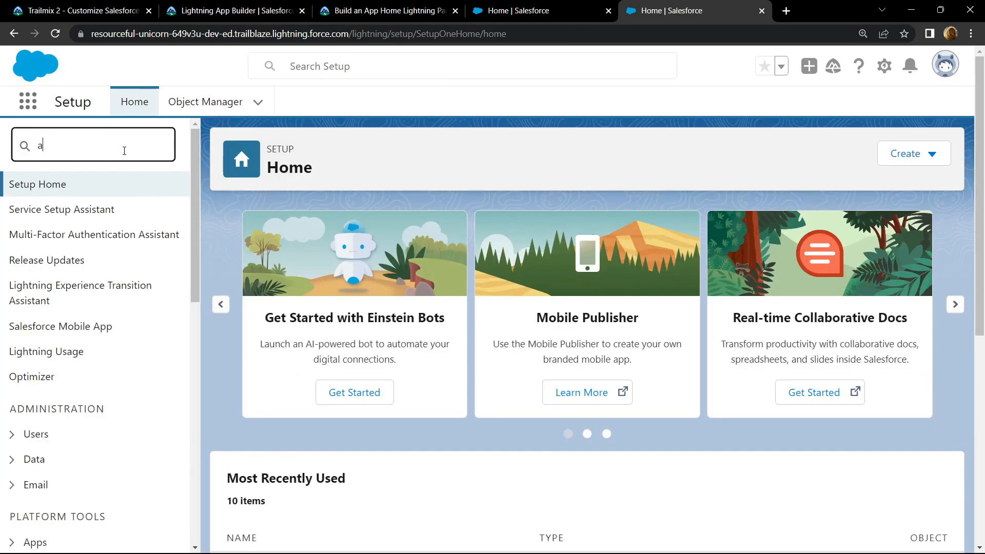
type("pp builder")
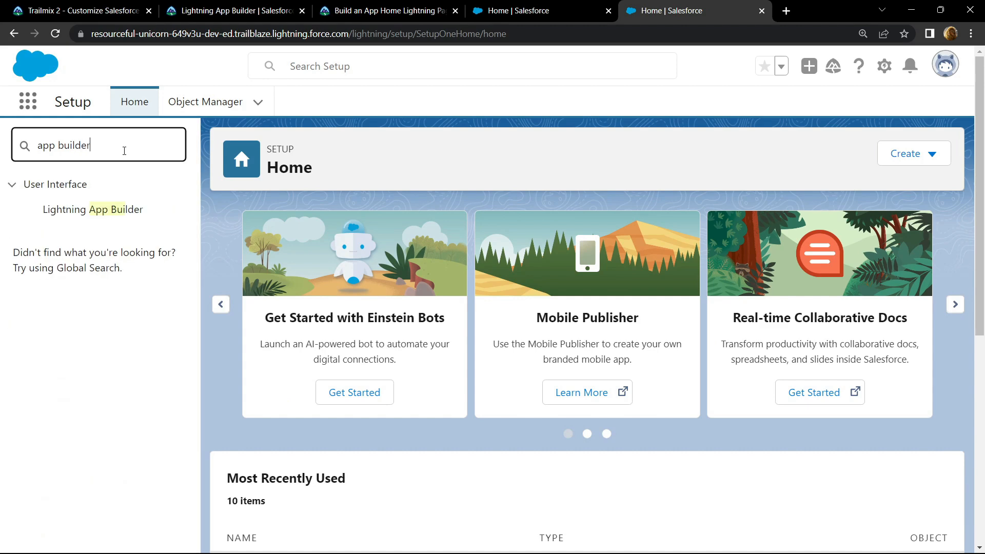
mouse_move(93, 210)
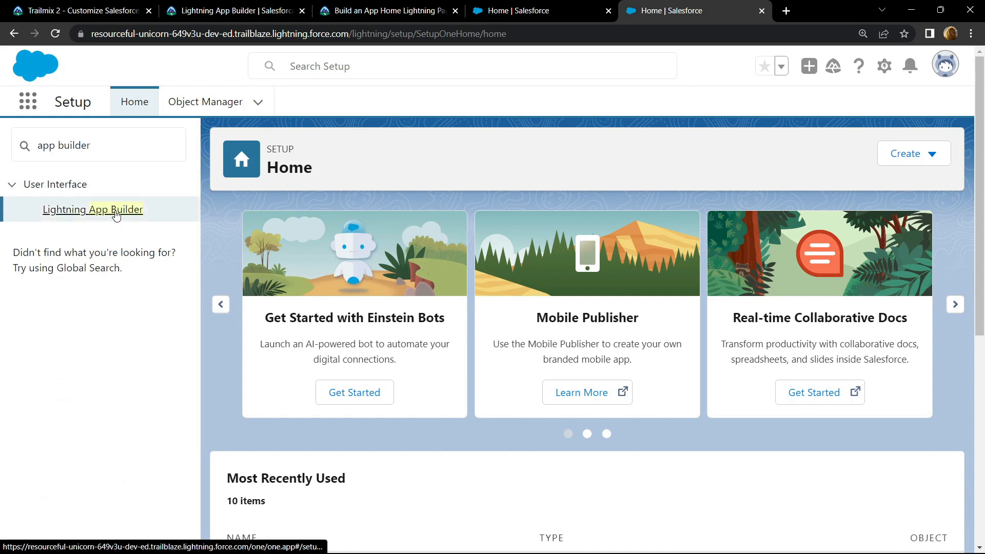
- Open Lightning App Builder and start a new Lightning page
left_click(93, 209)
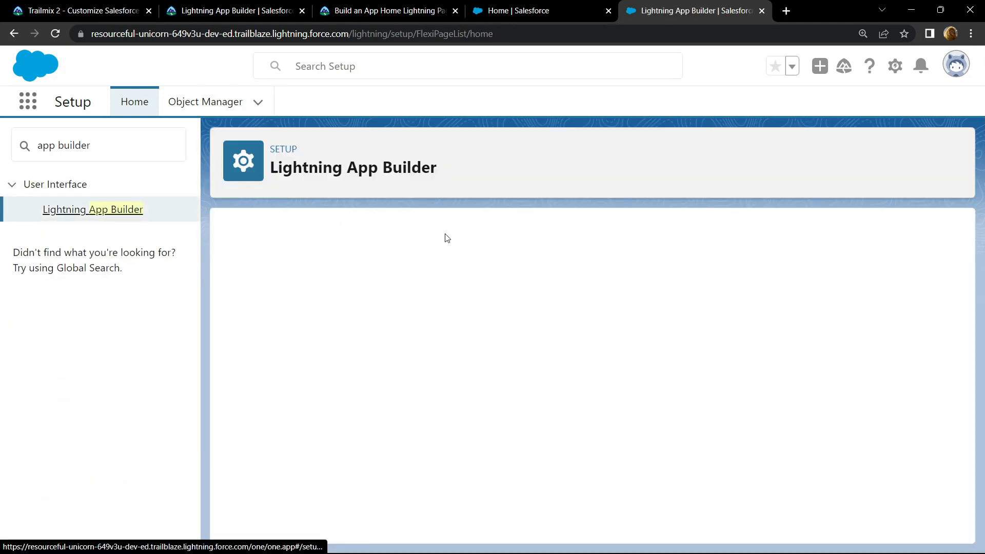
left_click(93, 209)
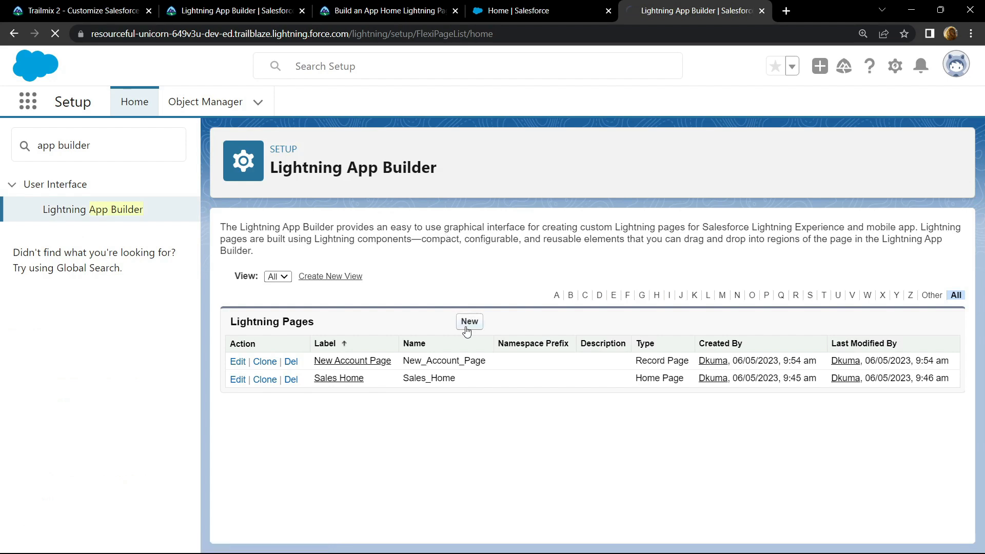
left_click(469, 321)
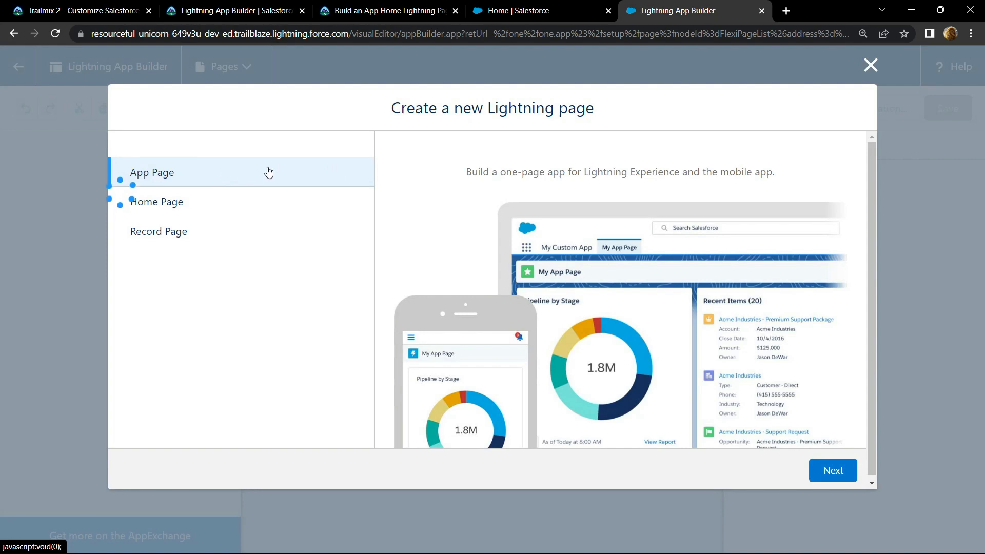
- Choose App Page as the type and label the page 'MyData'
left_click(832, 470)
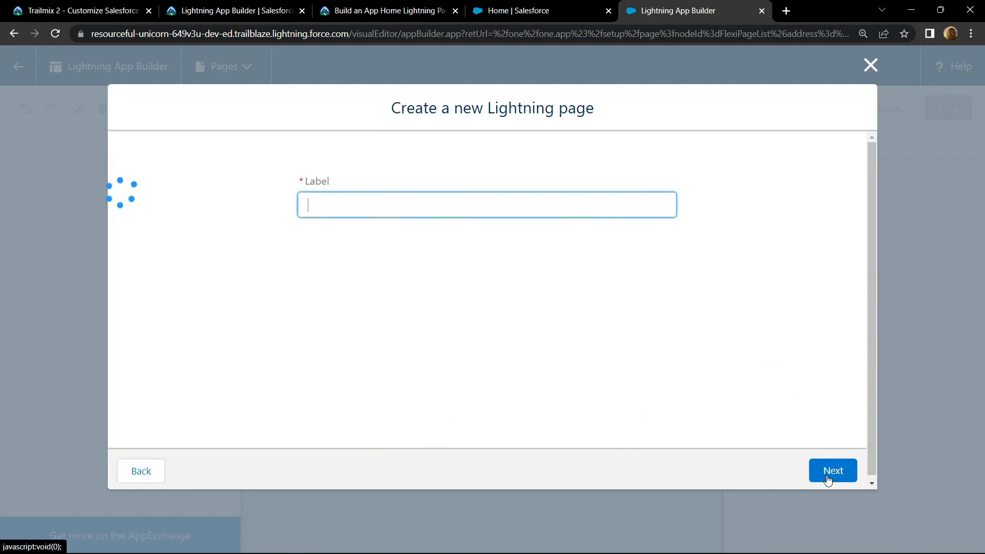
left_click(383, 10)
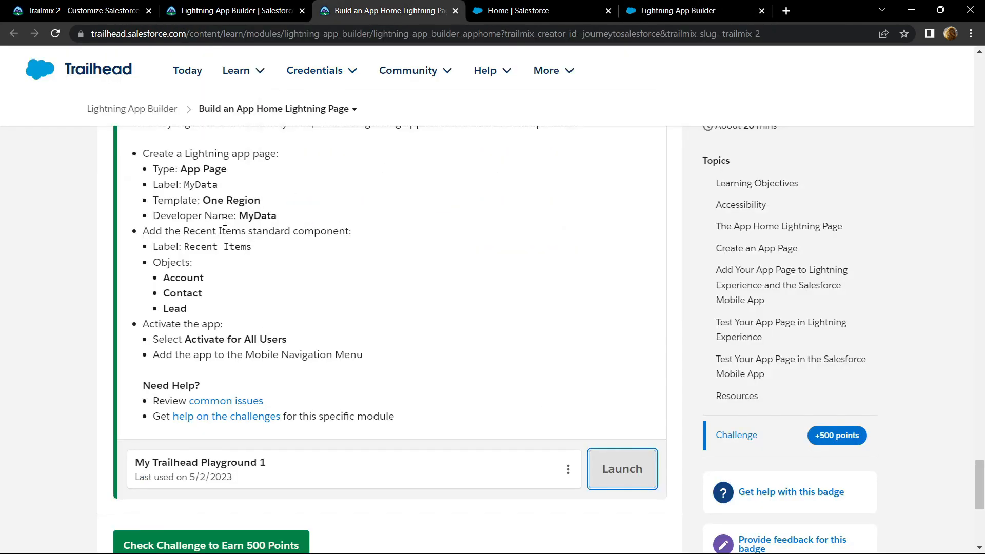
scroll("up", 3)
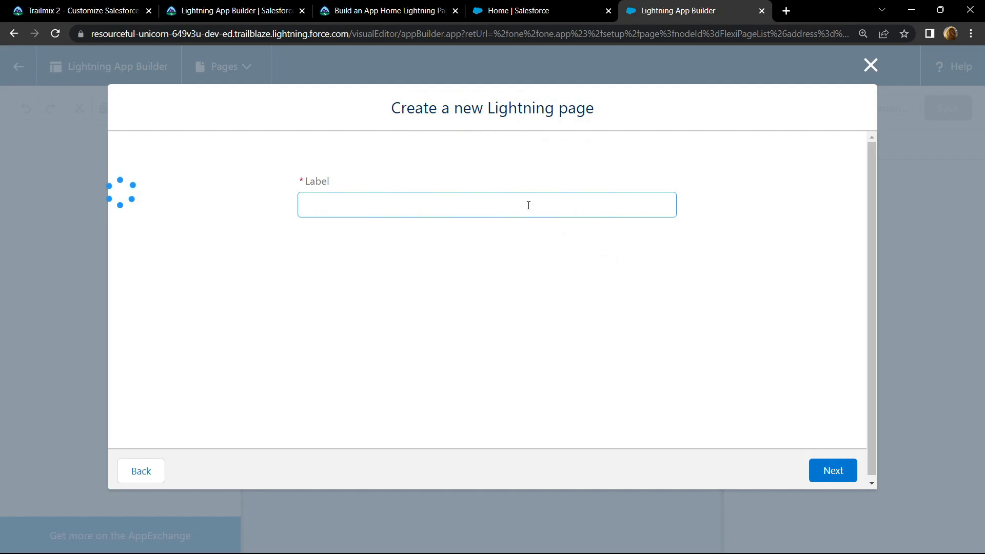
type("MyData")
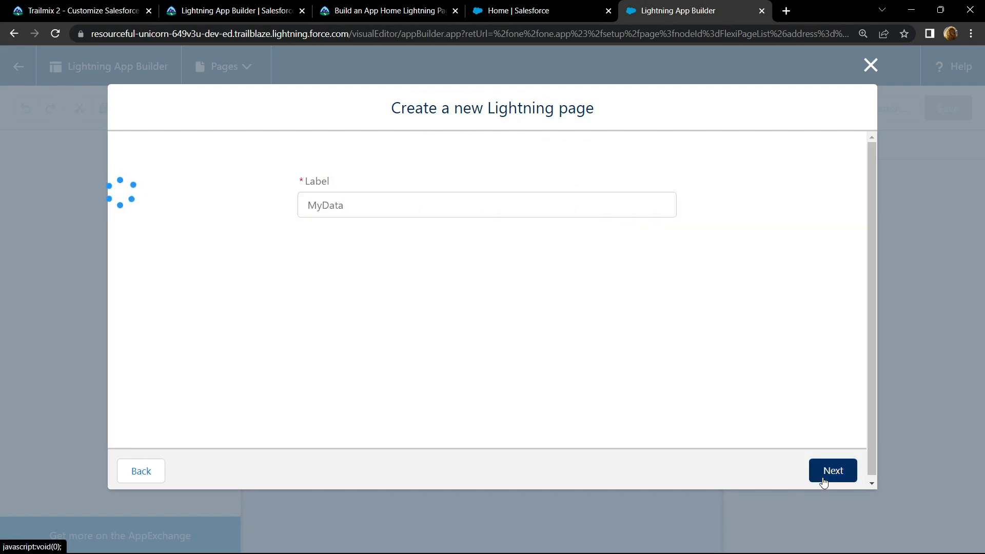
left_click(833, 470)
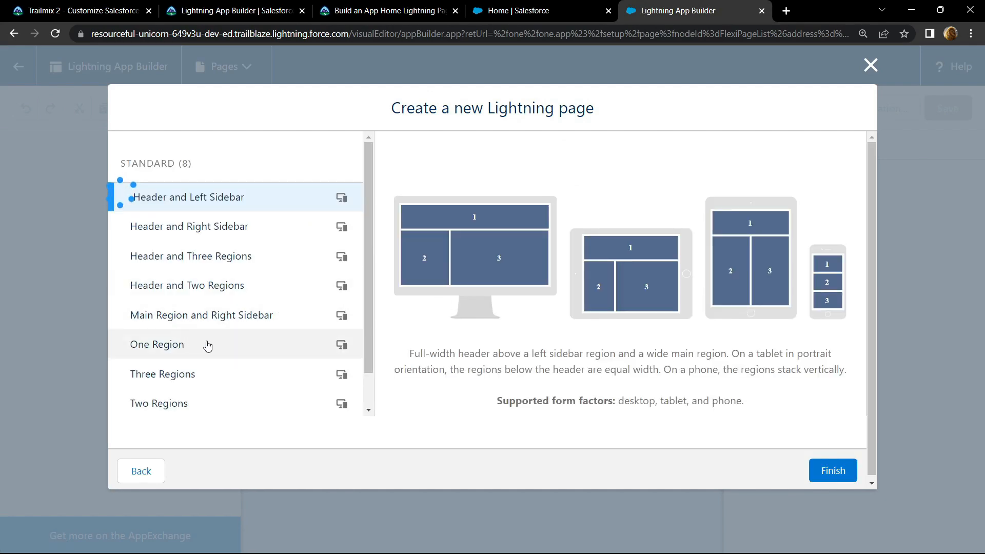
- Pick the One Region template and finish creating the page
left_click(157, 345)
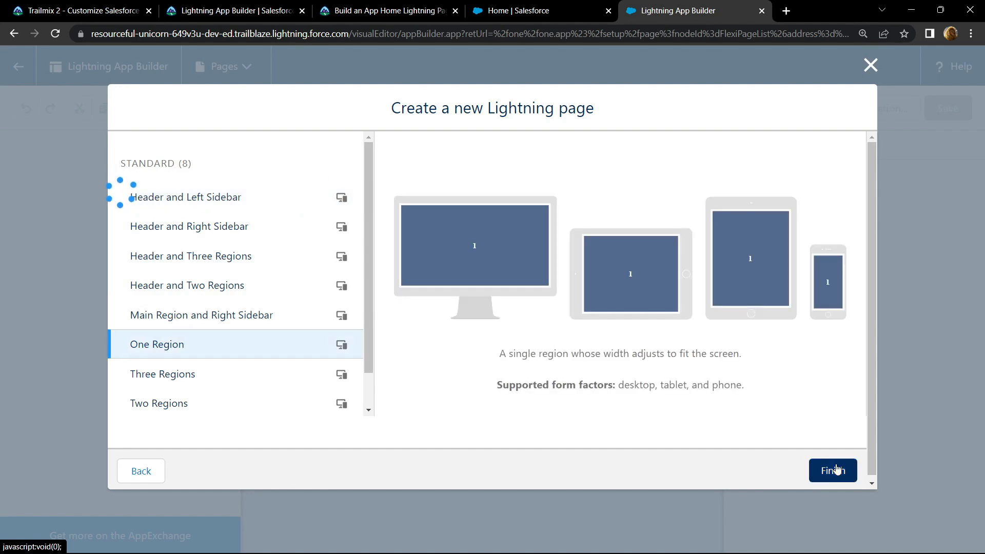
left_click(833, 472)
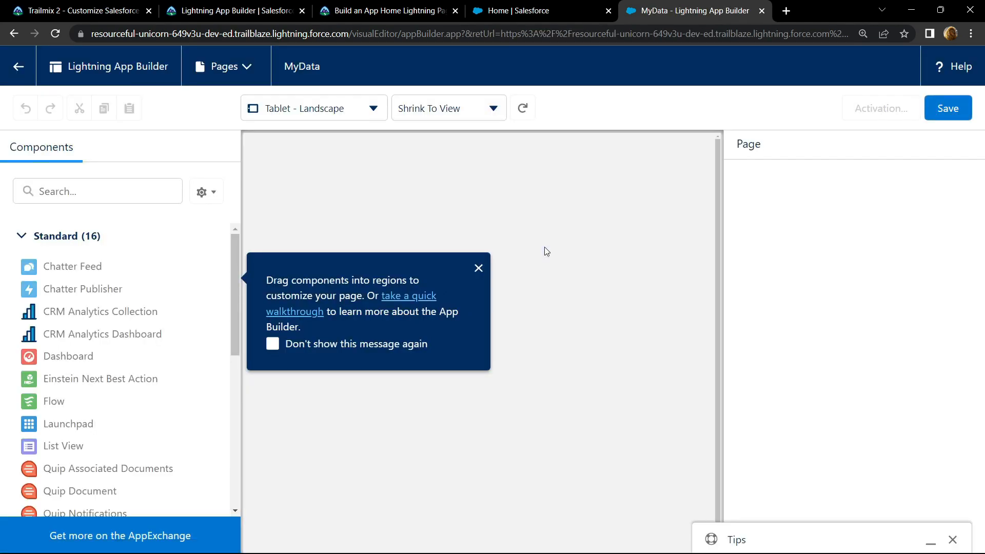
- Find the Recent Items component and bring up its Objects selection dialog
left_click(478, 268)
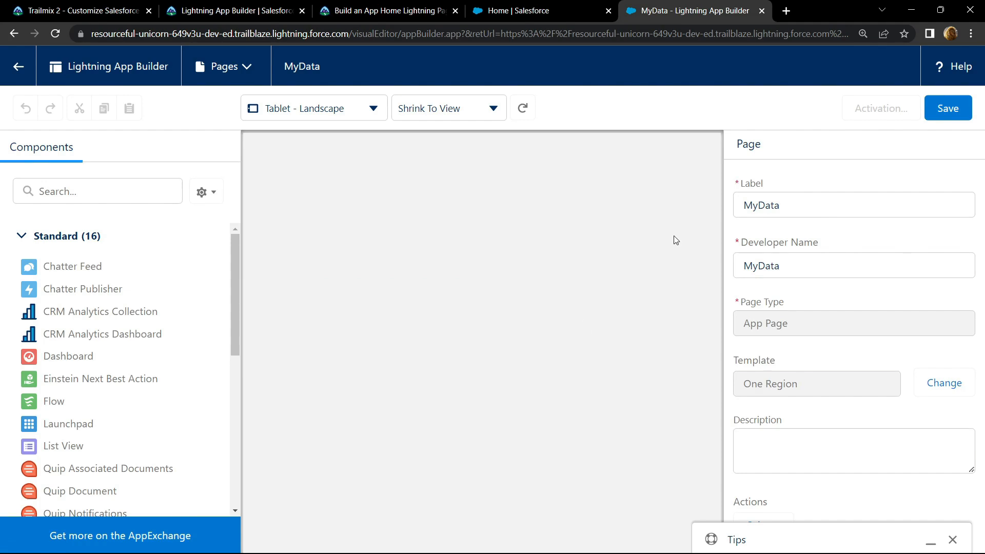
mouse_move(158, 325)
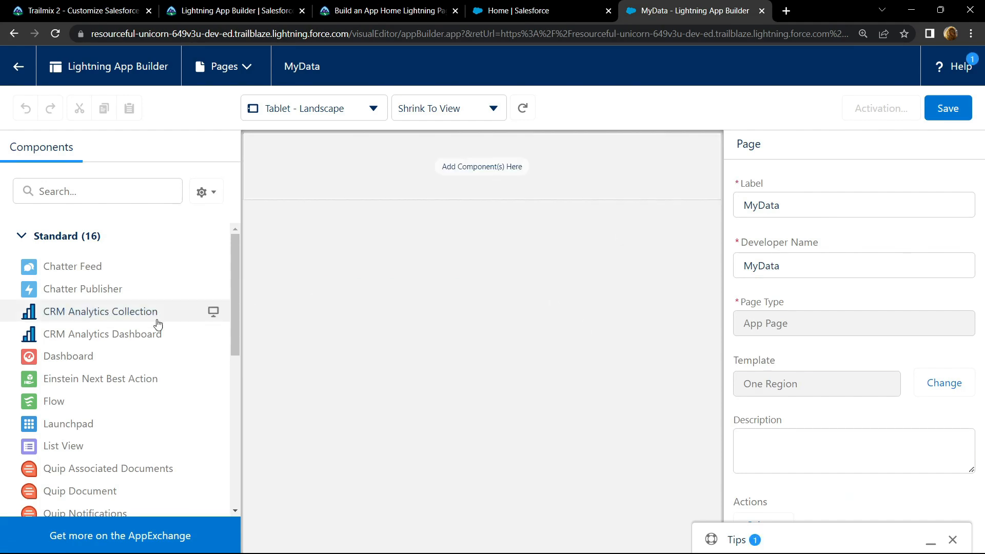
type("re")
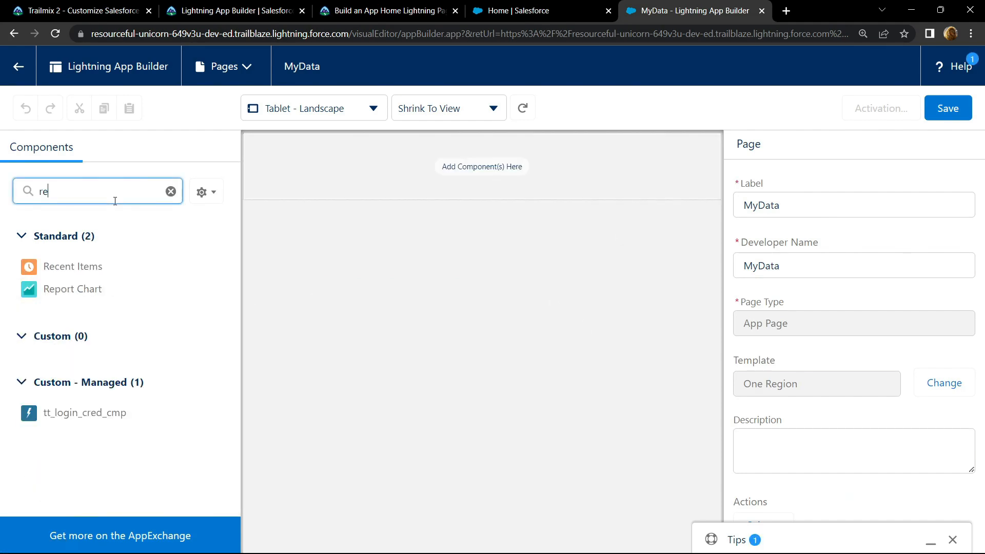
type("cent")
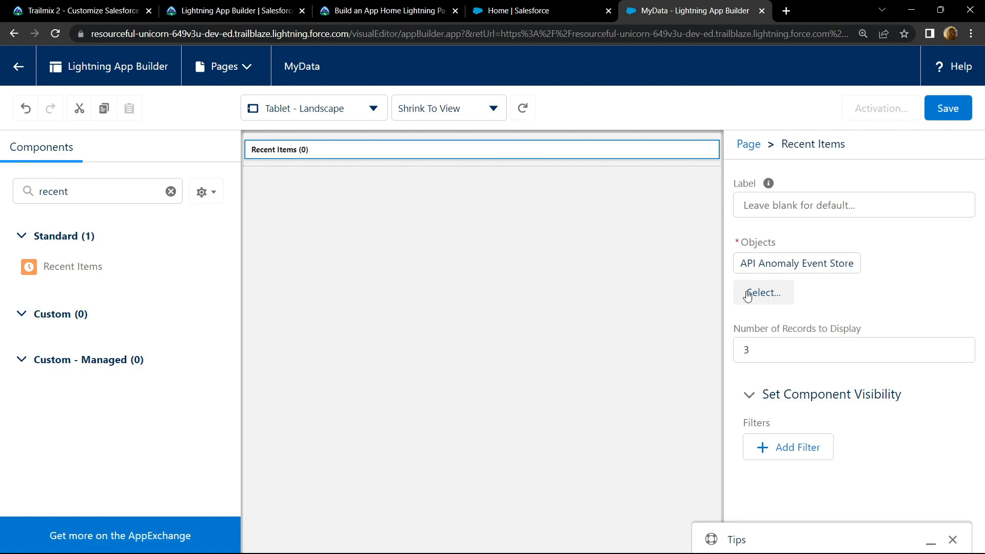
left_click(763, 293)
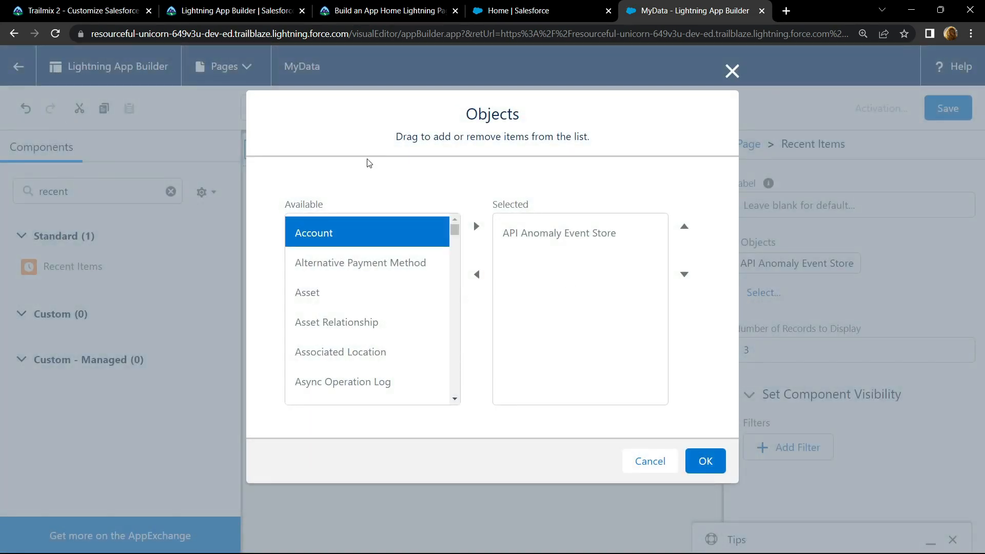
mouse_move(352, 218)
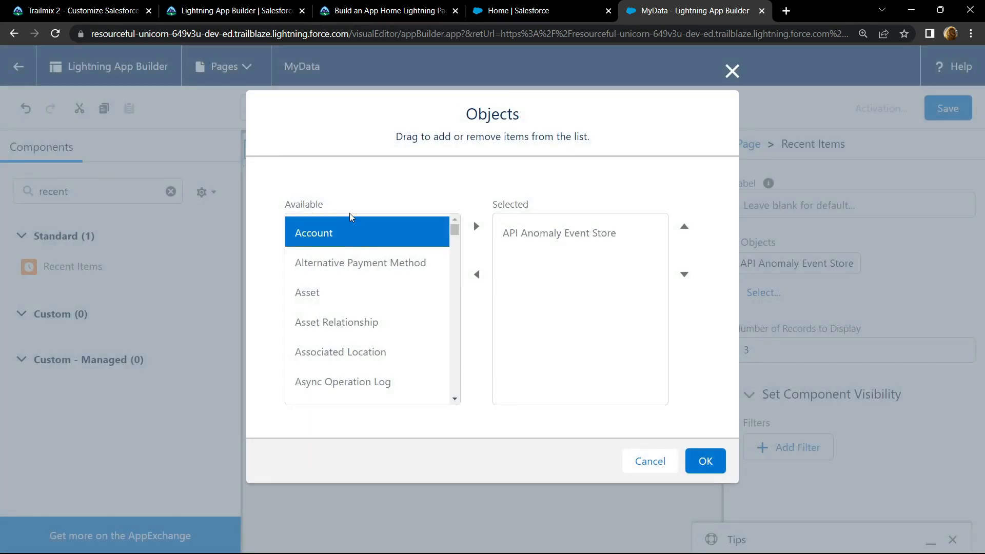
mouse_move(400, 247)
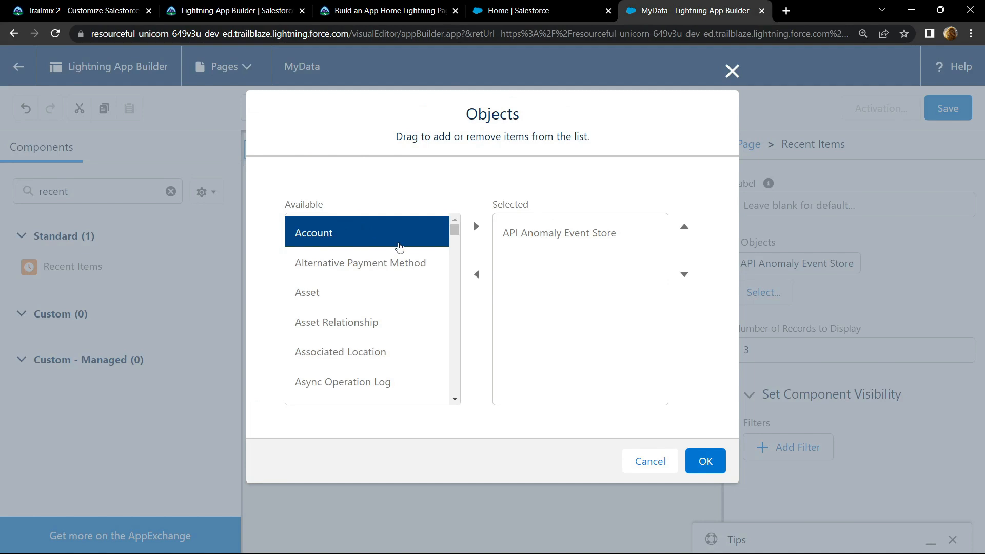
- Move Account, Contact and Lead into the Selected objects and confirm with OK
left_click(476, 226)
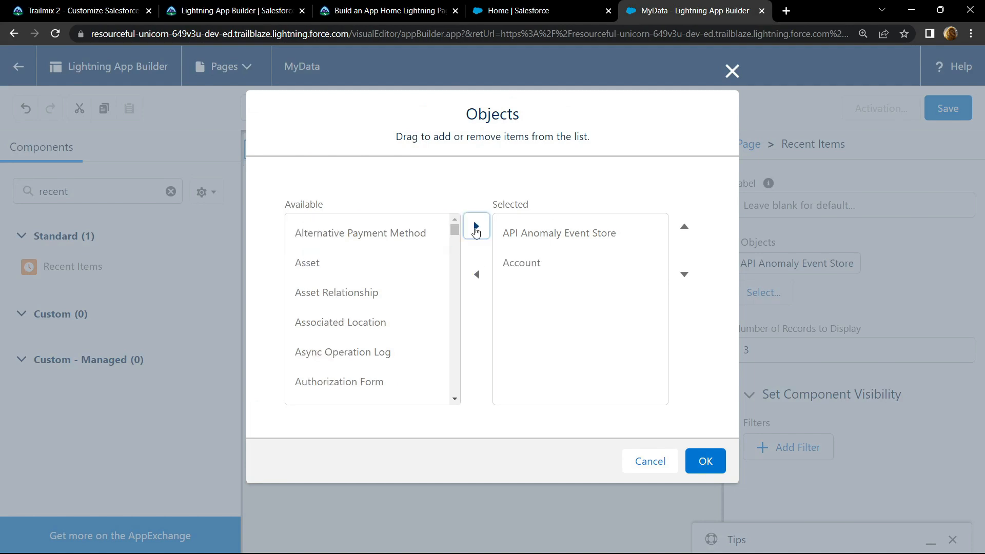
scroll("down", 3)
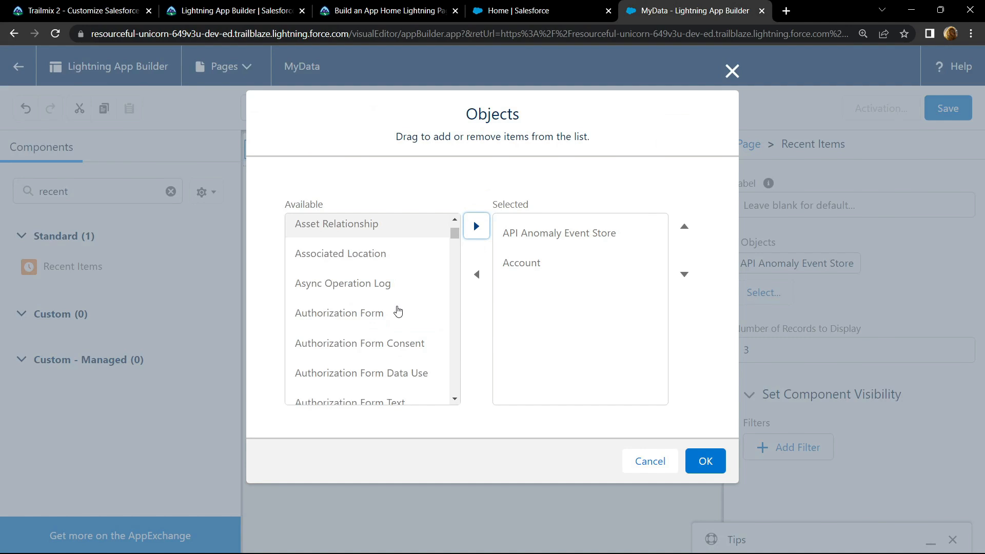
scroll("down", 3)
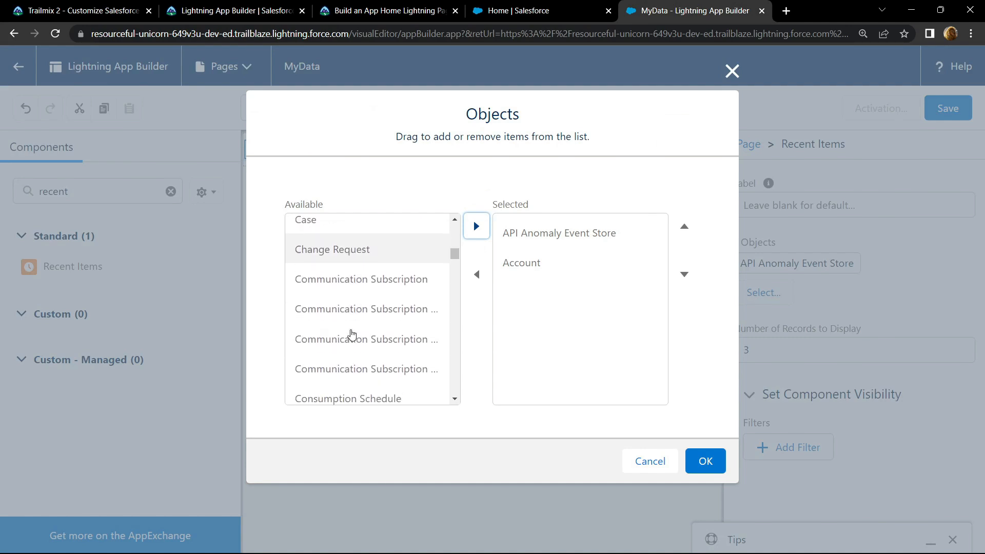
left_click(476, 226)
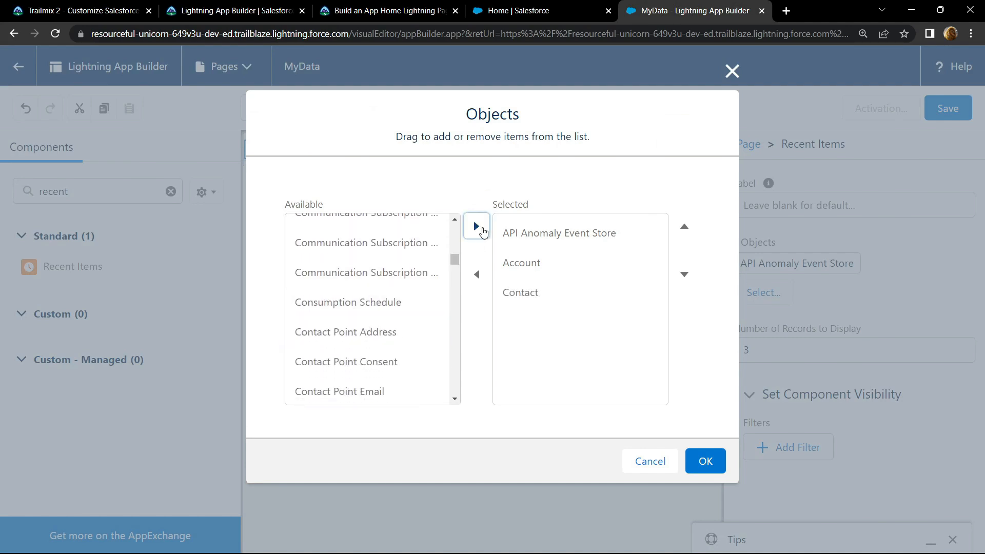
scroll("down", 3)
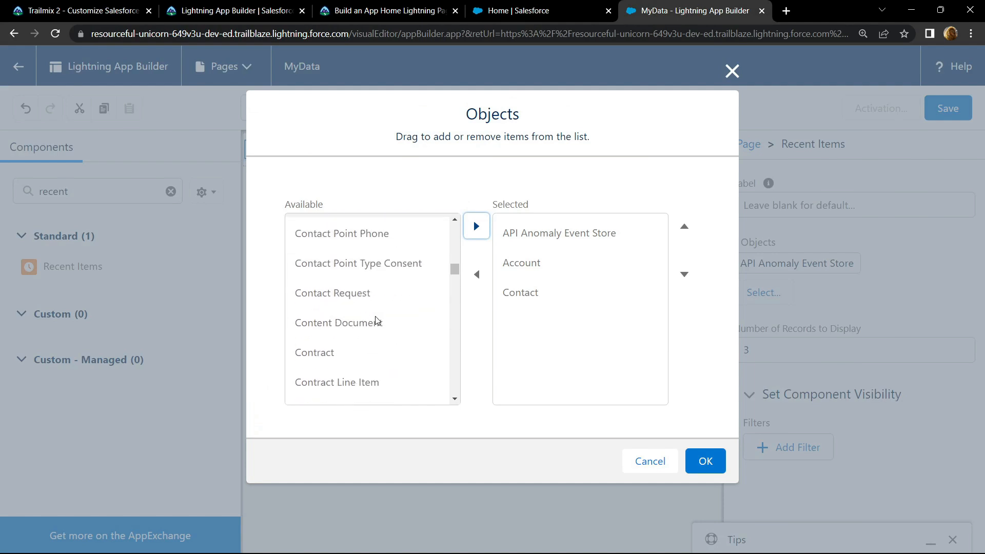
scroll("down", 3)
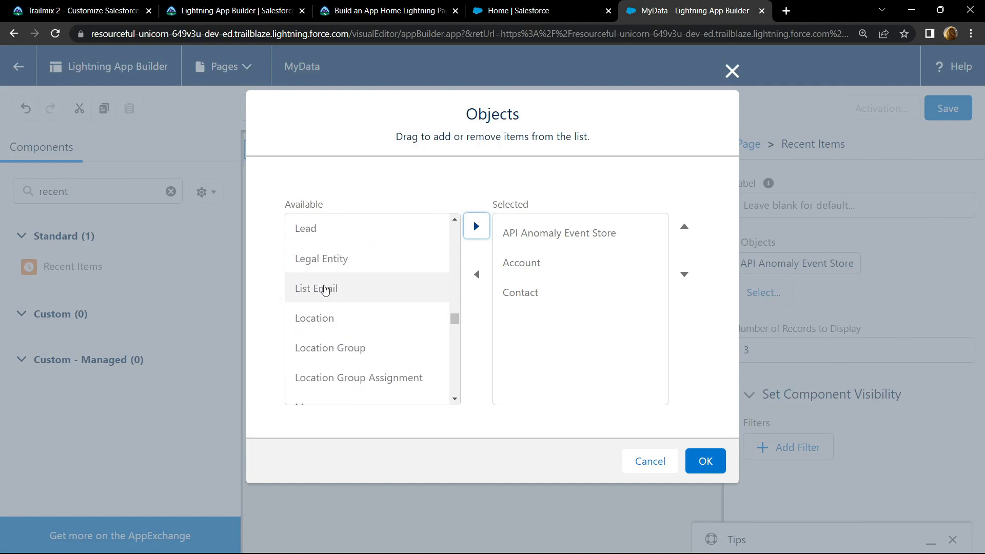
left_click(476, 226)
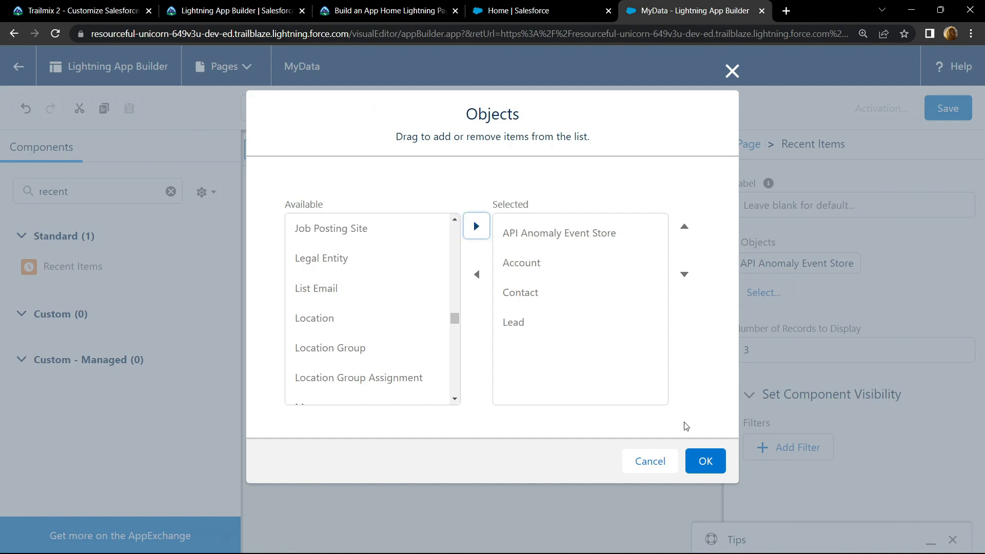
left_click(704, 461)
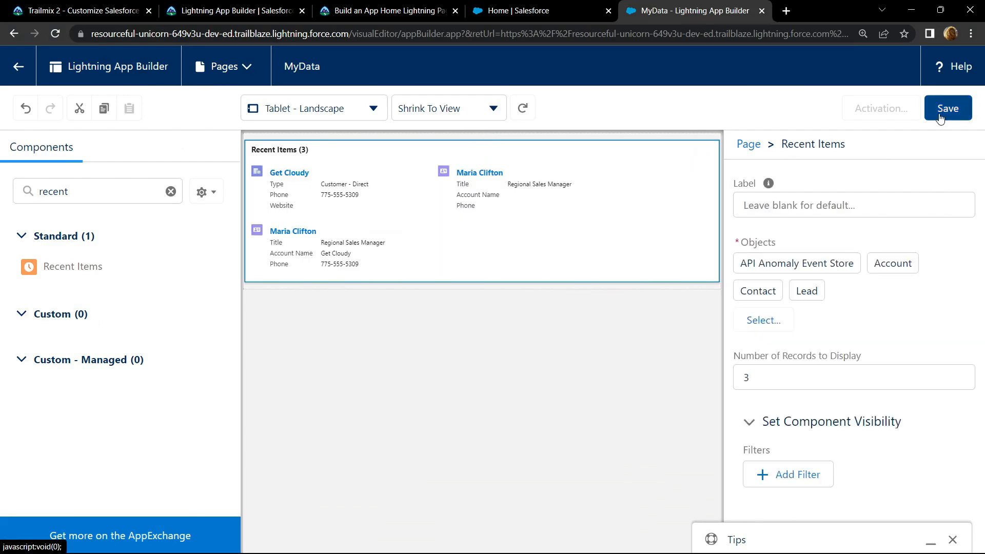
- Save the MyData page and begin its activation
left_click(948, 108)
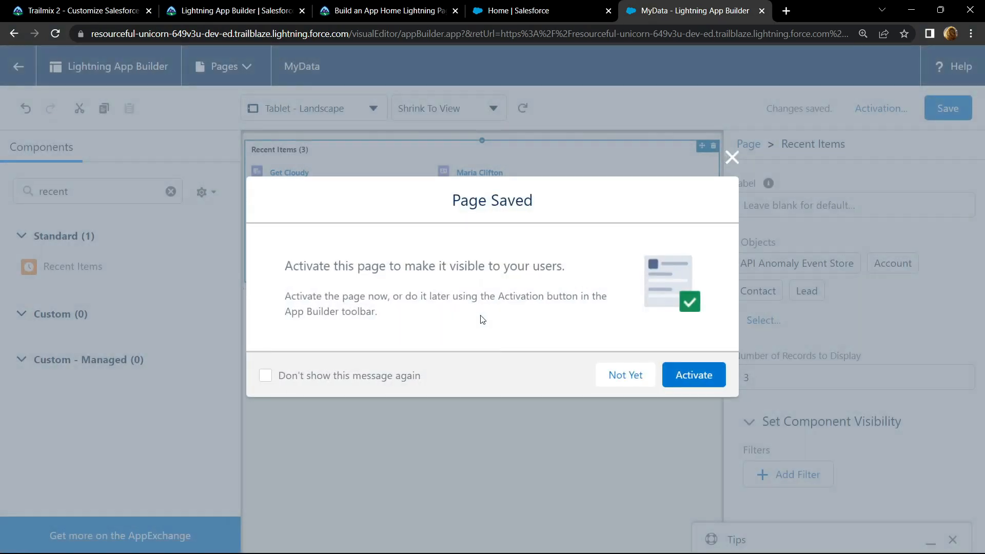
left_click(625, 375)
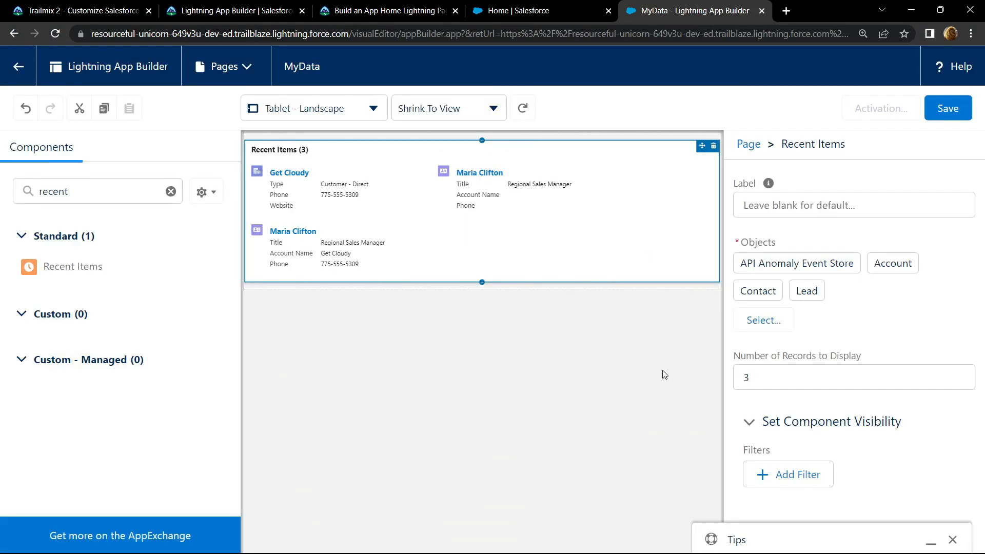
left_click(879, 108)
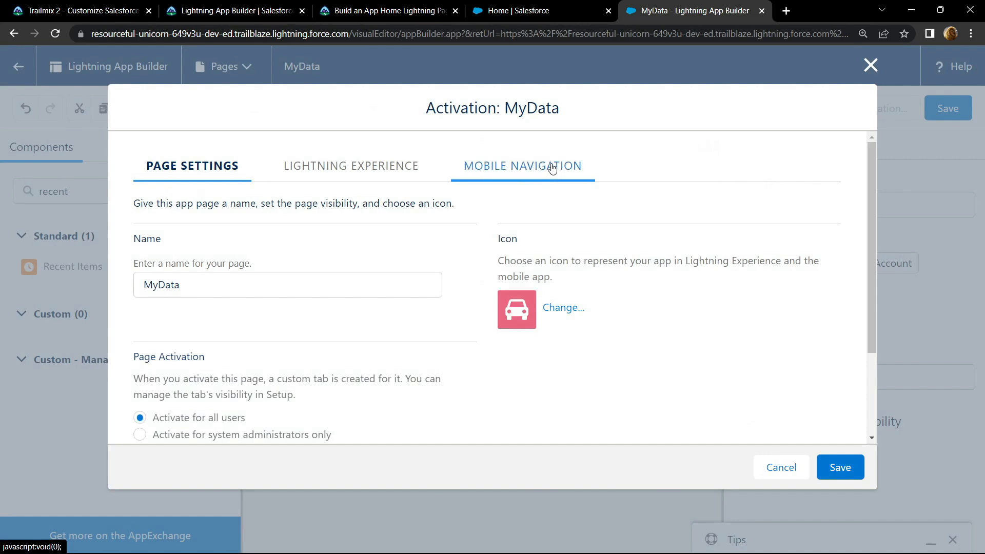
- Add MyData to the mobile navigation menu, save the activation, and return to Trailhead
left_click(520, 166)
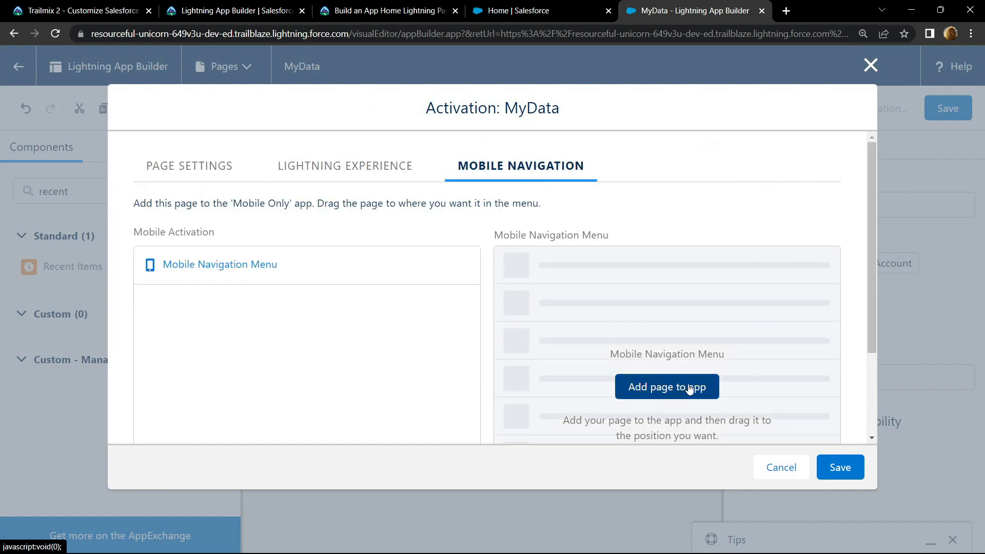
left_click(667, 387)
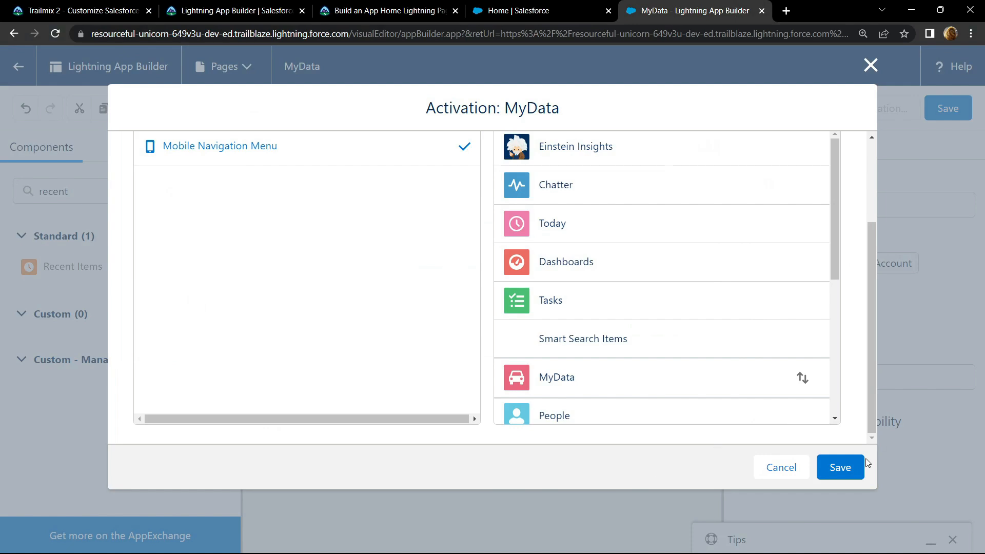
left_click(840, 468)
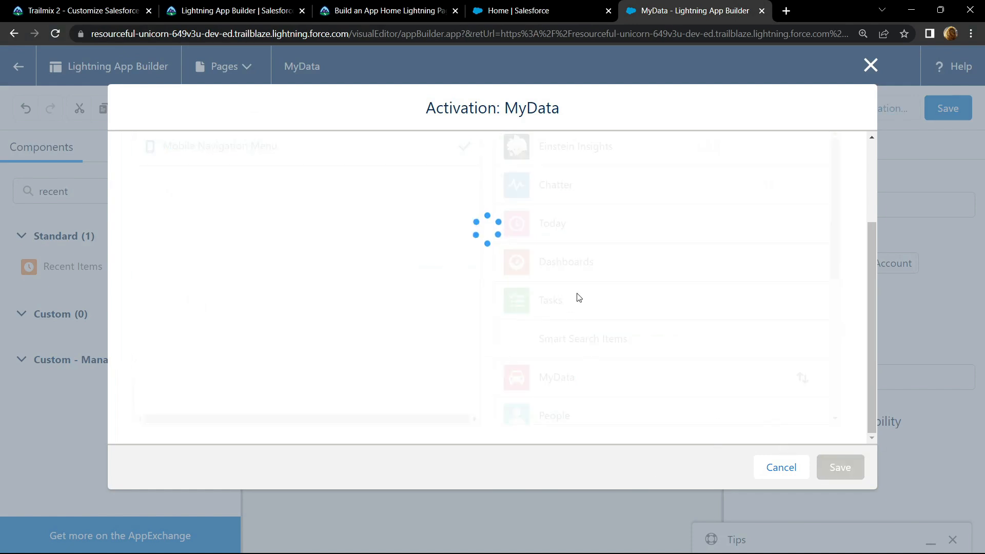
left_click(387, 11)
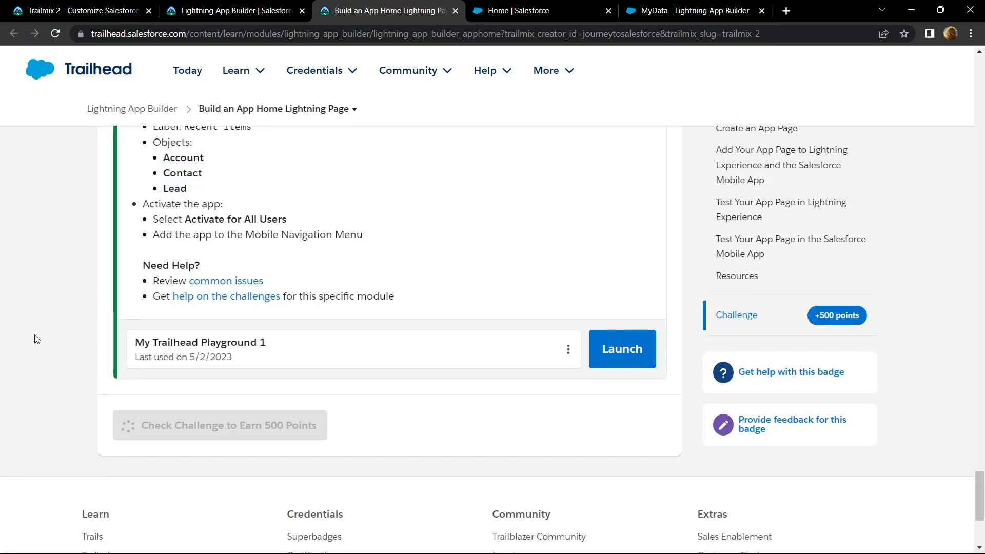
- Check the challenge to earn 500 points and review the module progress
left_click(220, 425)
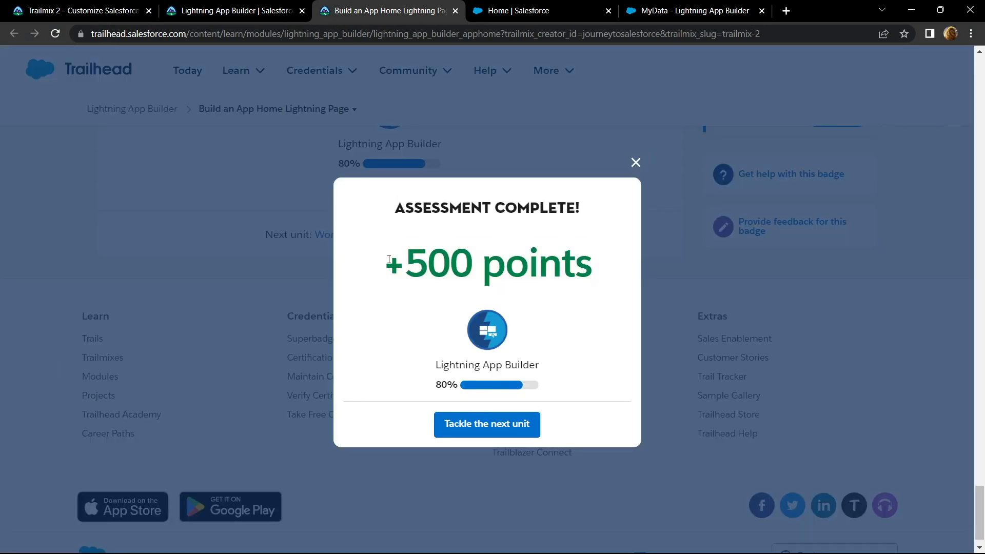
mouse_move(408, 258)
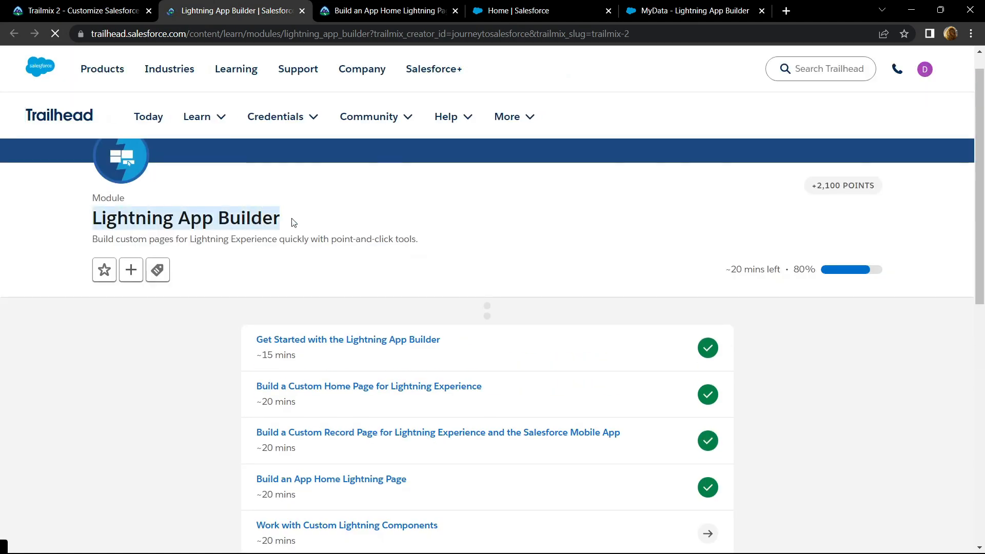
scroll("down", 3)
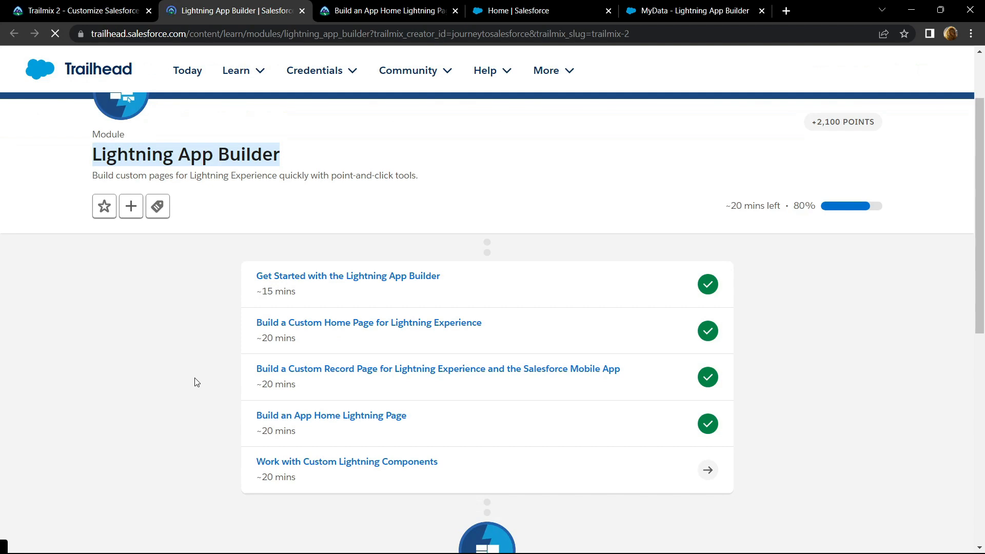